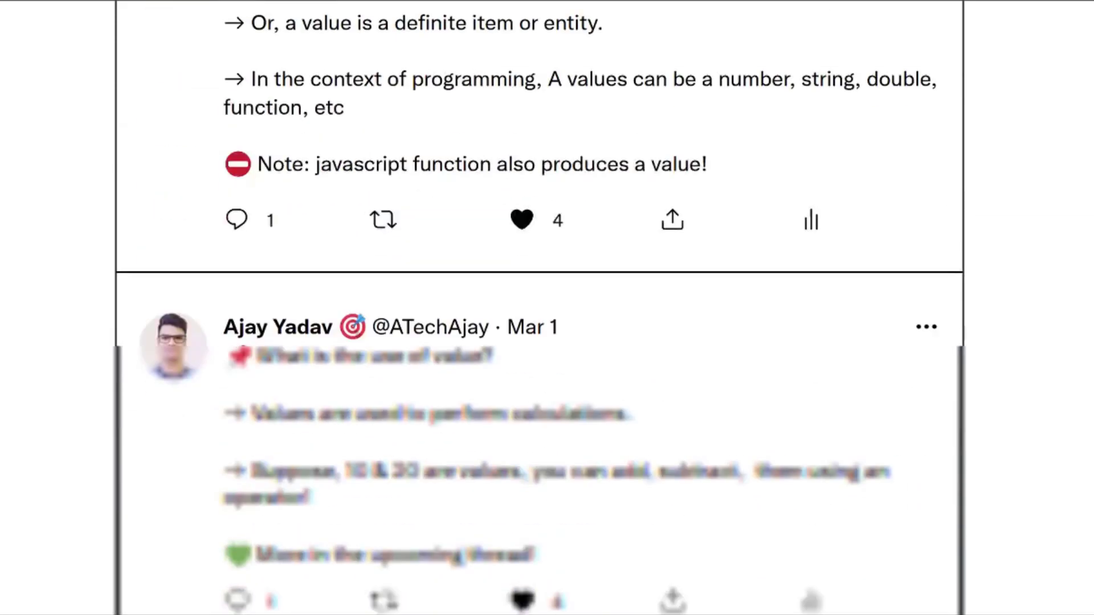
Scroll through the JavaScript values thread and the author's profile, then begin a 'tweet' search in a new tab.
{"action": "scroll", "scroll_direction": "down", "scroll_amount": 3}
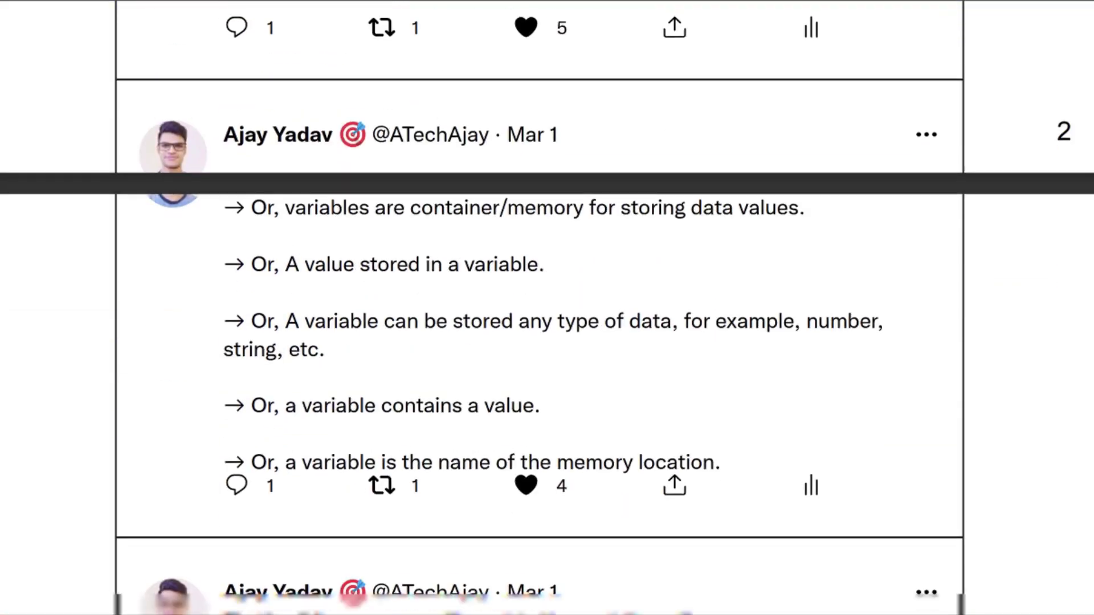
{"action": "scroll", "scroll_direction": "down", "scroll_amount": 3}
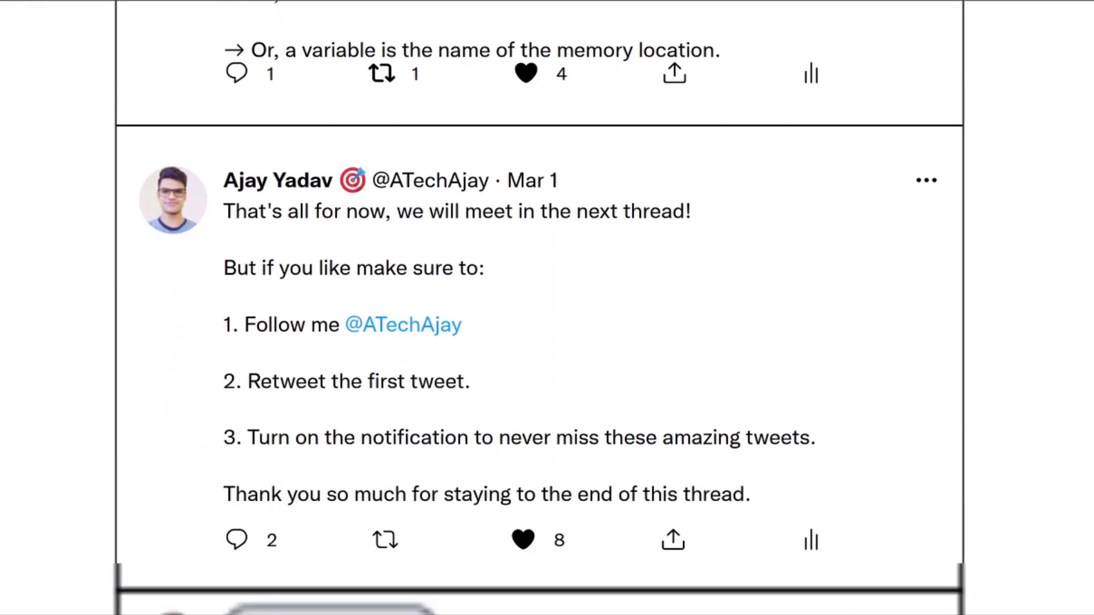
{"action": "scroll", "scroll_direction": "down", "scroll_amount": 3}
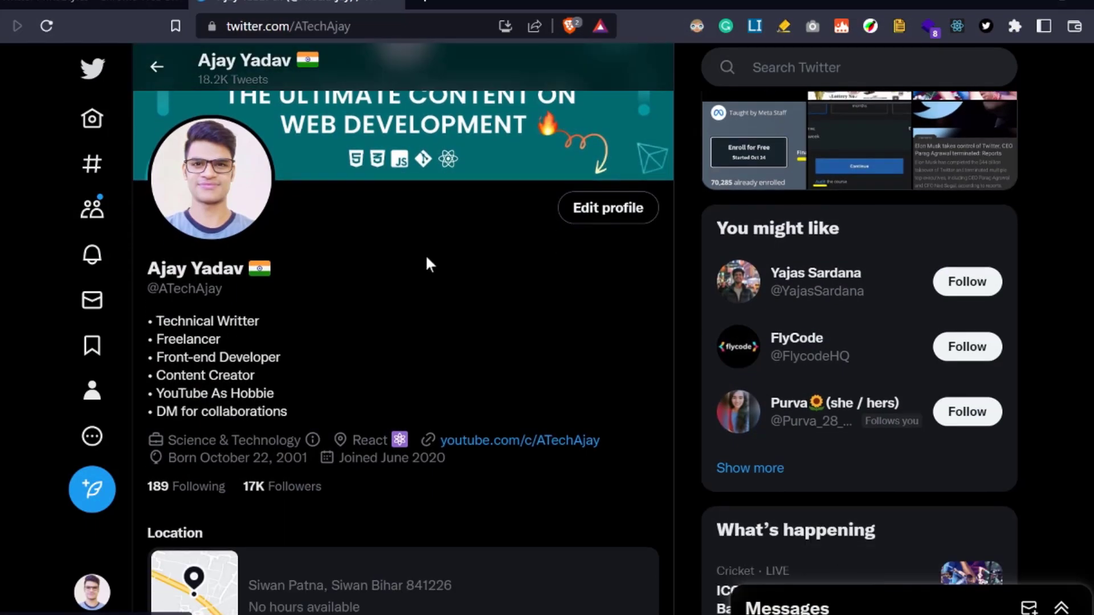
{"action": "scroll", "scroll_direction": "down", "scroll_amount": 3}
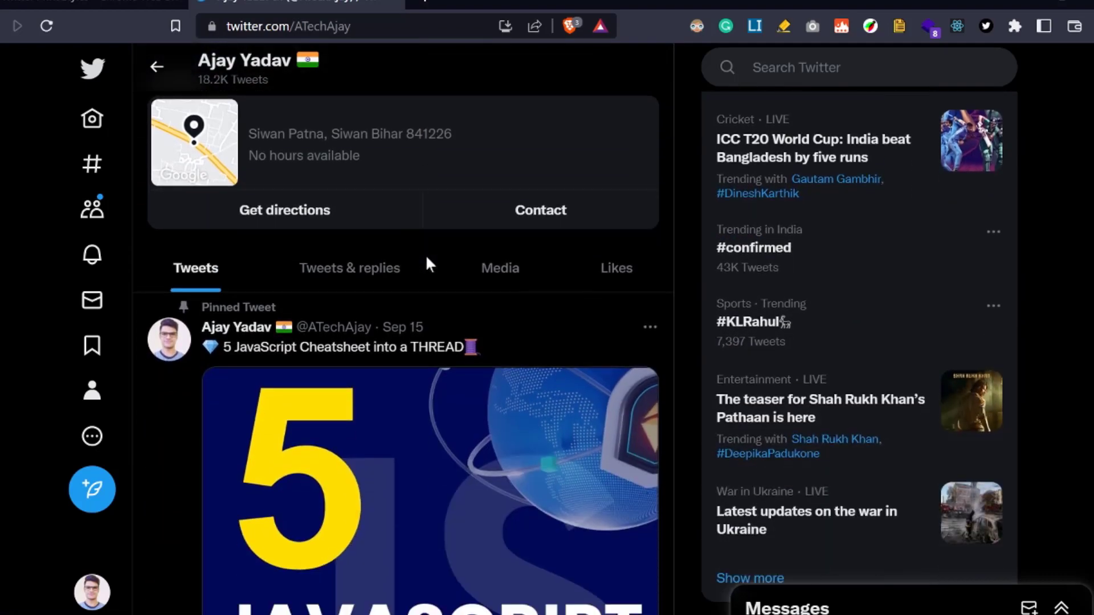
{"action": "type", "text": "tweet"}
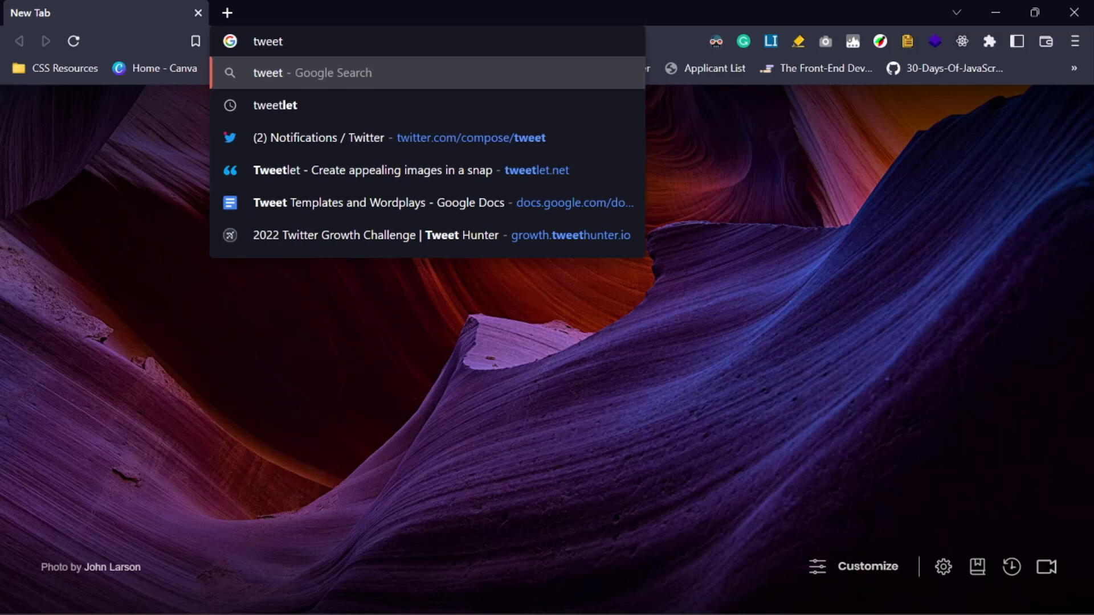
Search Google for 'tweet print style' and open the Twitter Print Styles Chrome Web Store listing.
{"action": "type", "text": "print st"}
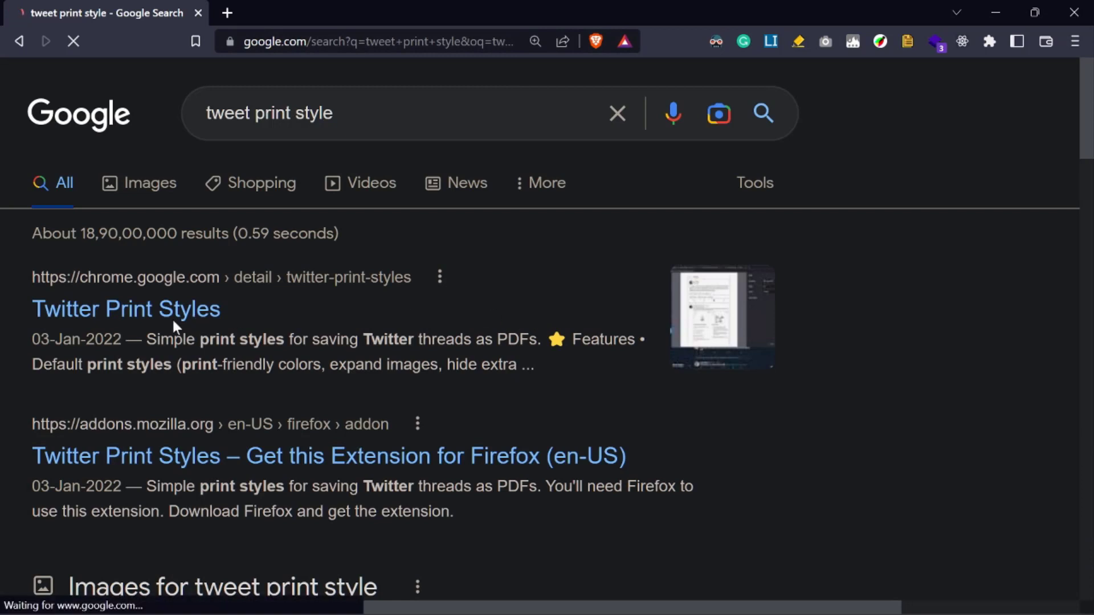
{"action": "left_click", "coordinate": [126, 309]}
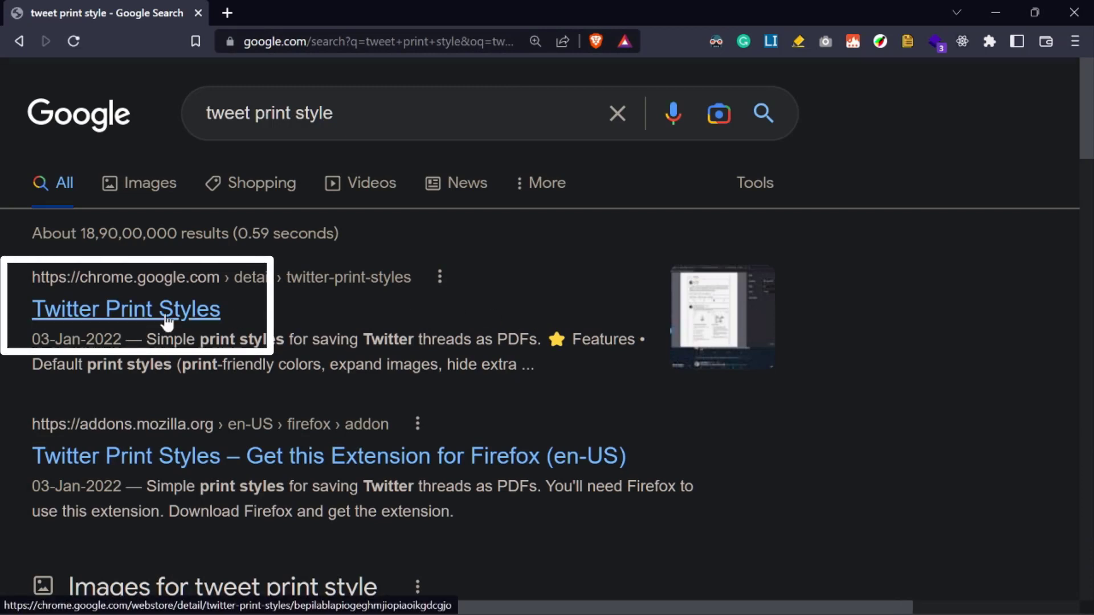
{"action": "left_click", "coordinate": [125, 309]}
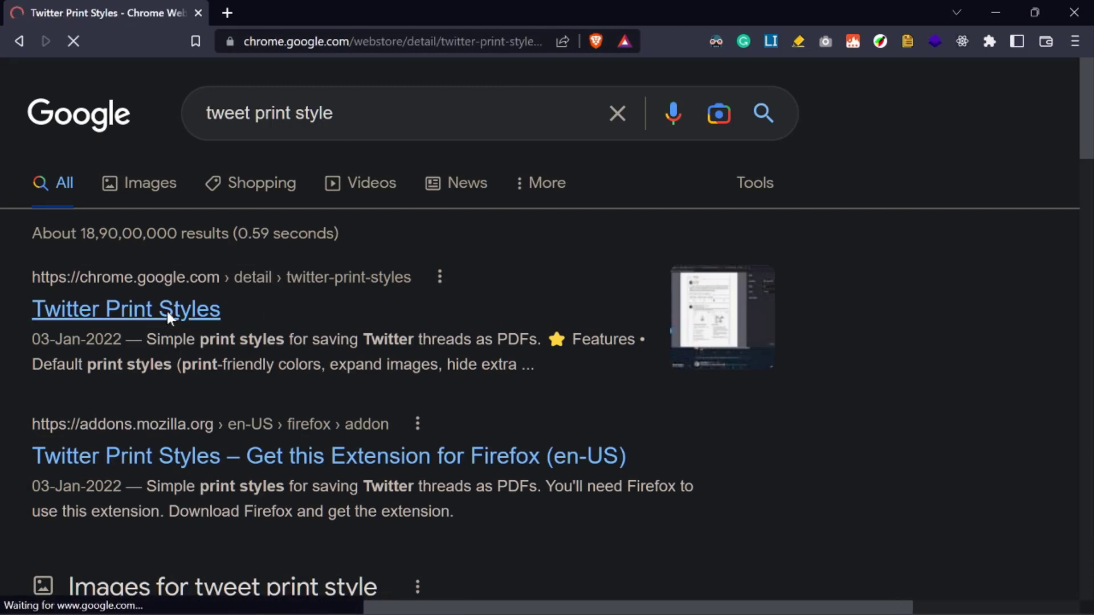
{"action": "left_click", "coordinate": [125, 308]}
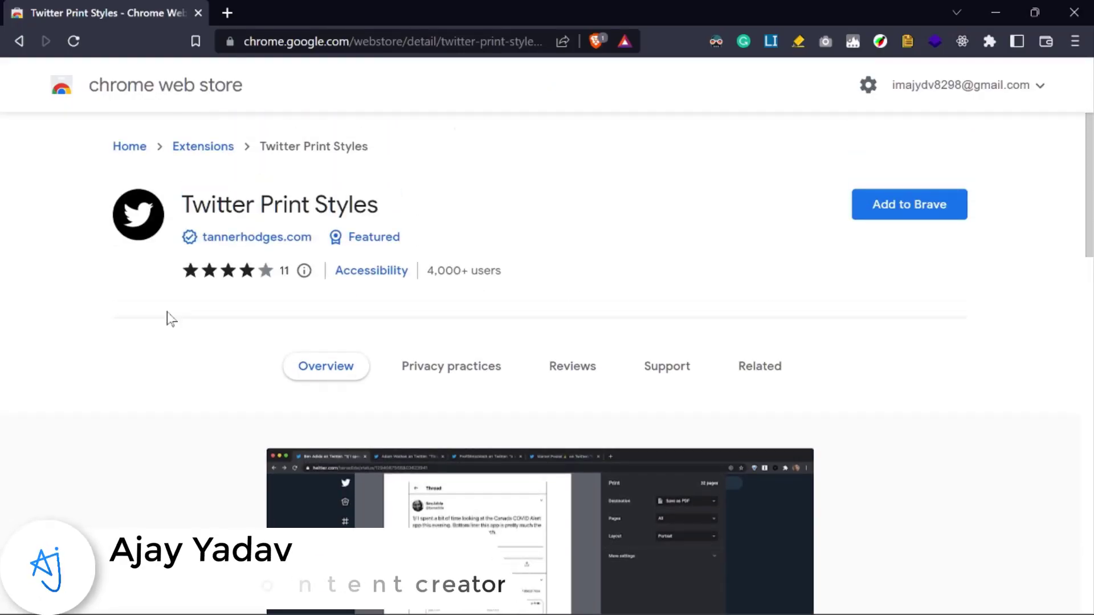
Add the Twitter Print Styles extension to Brave and confirm the install.
{"action": "scroll", "scroll_direction": "down", "scroll_amount": 3}
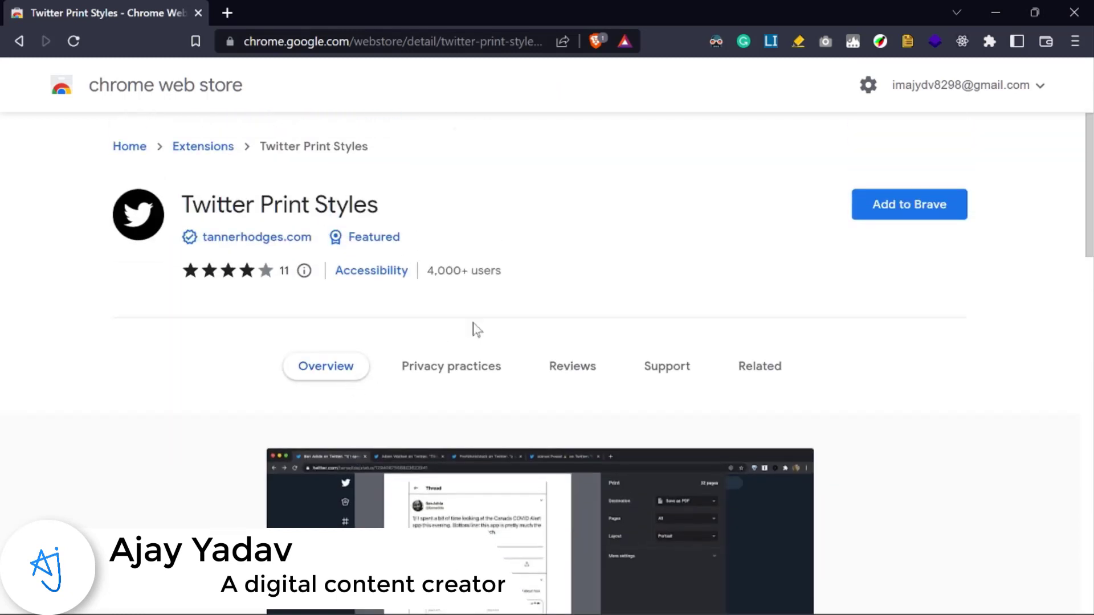
{"action": "left_click", "coordinate": [908, 204]}
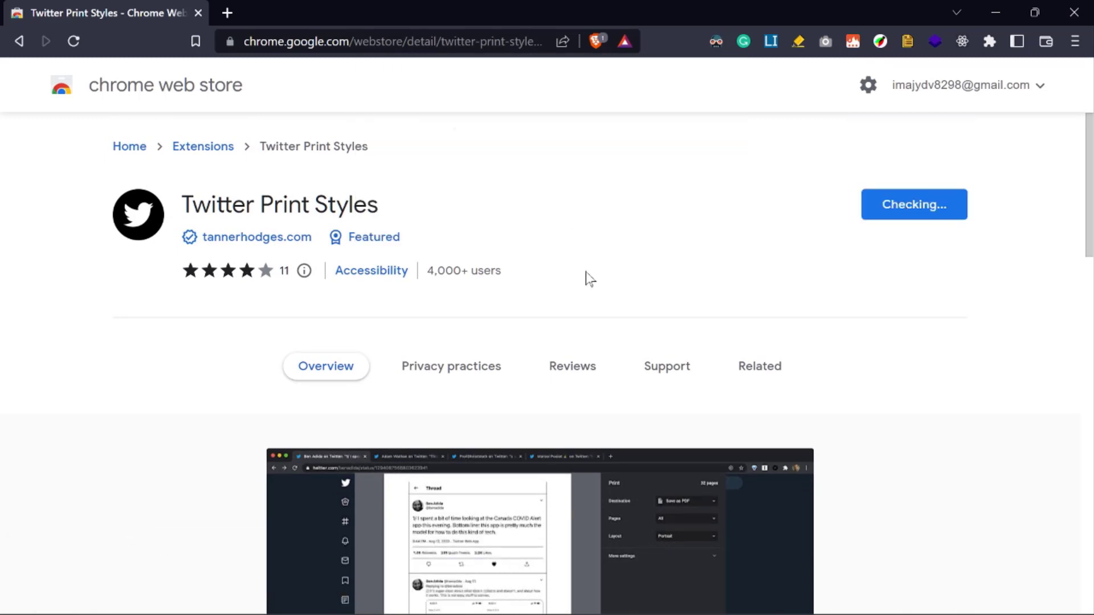
{"action": "left_click", "coordinate": [989, 41]}
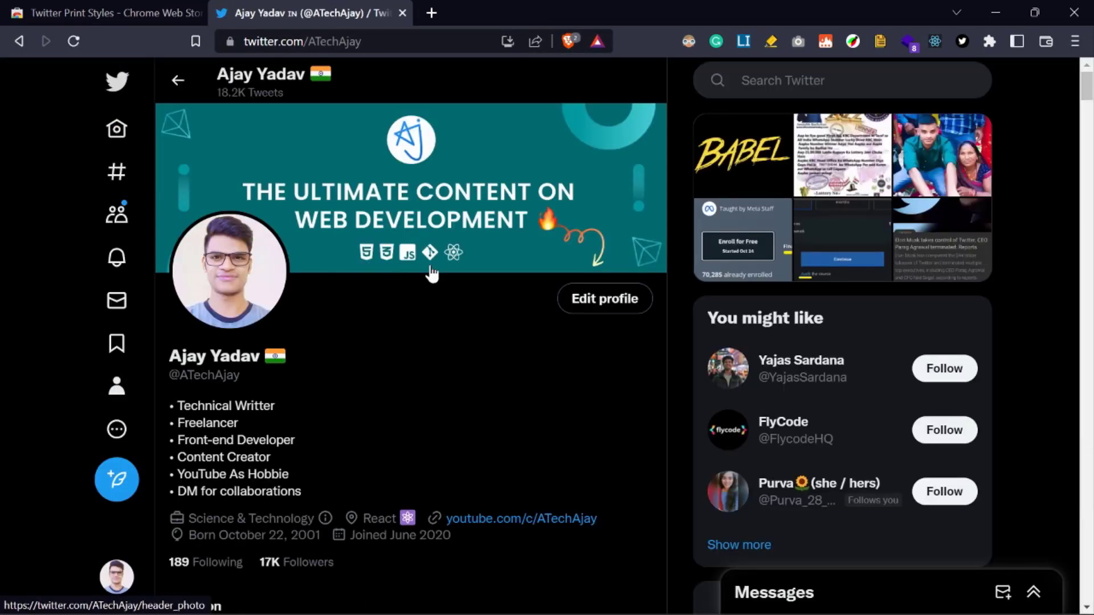
Open 'The ultimate guide to Babel' thread from the profile and start printing it (Ctrl+P).
{"action": "scroll", "scroll_direction": "down", "scroll_amount": 3}
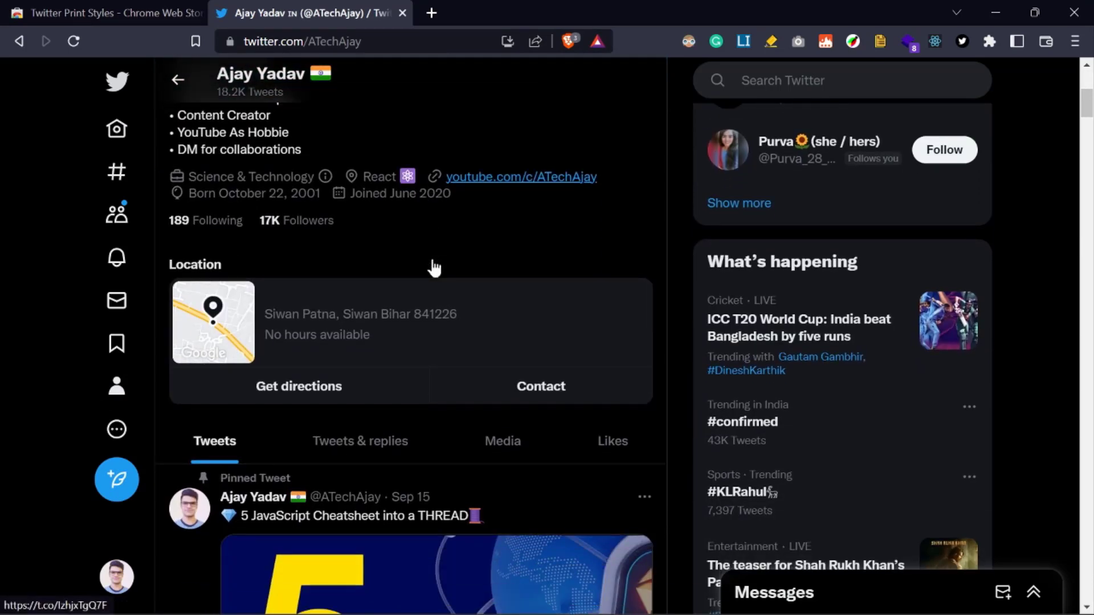
{"action": "left_click", "coordinate": [355, 515]}
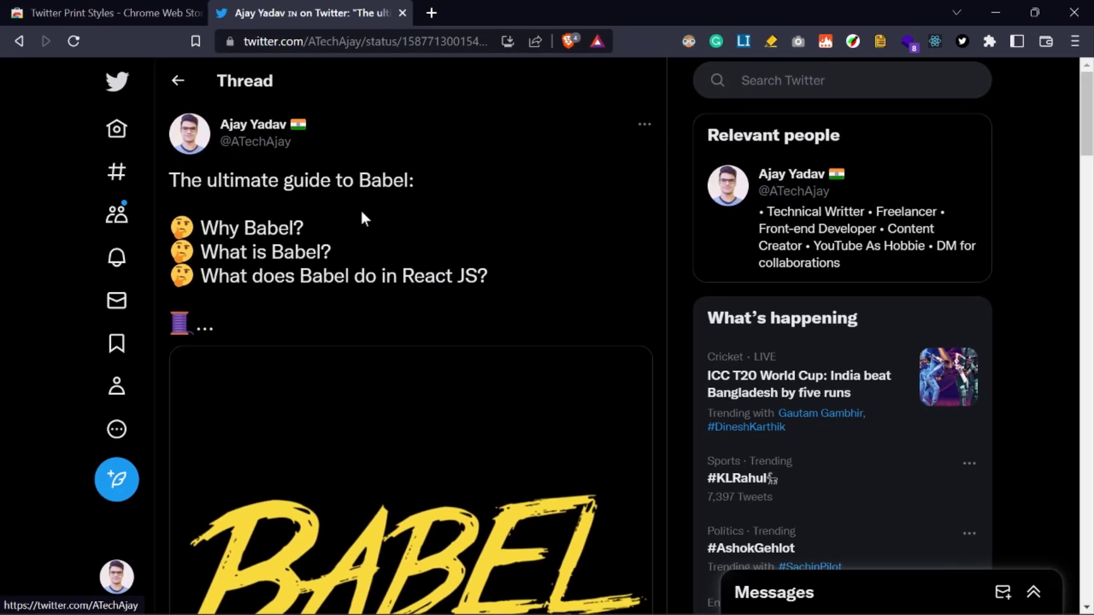
{"action": "key", "text": "ctrl+p"}
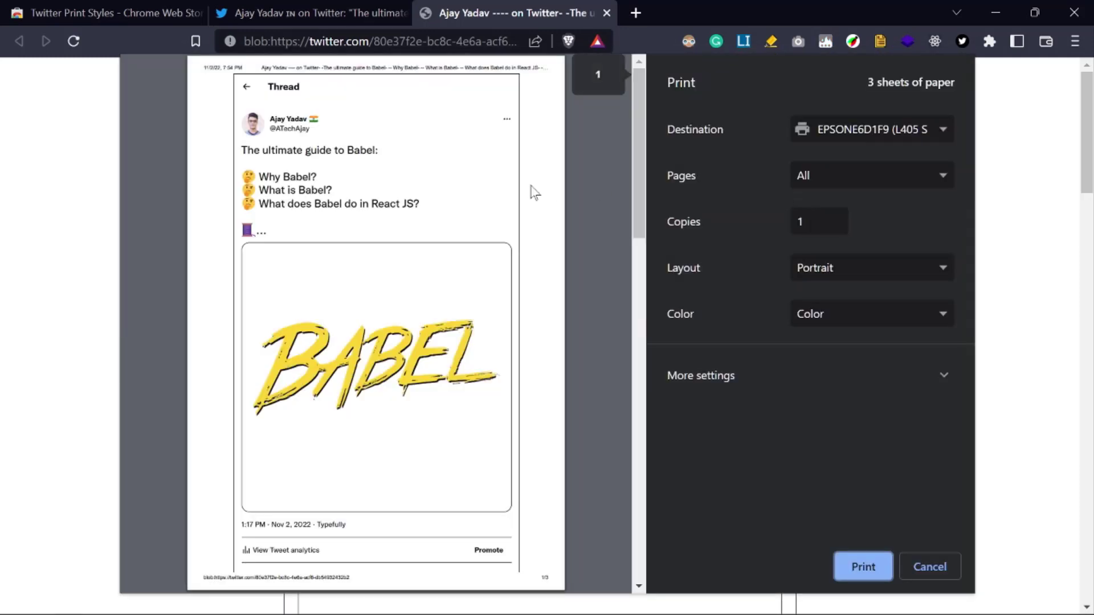
Expand more print settings and switch to a custom scale of 135.
{"action": "left_click", "coordinate": [701, 375]}
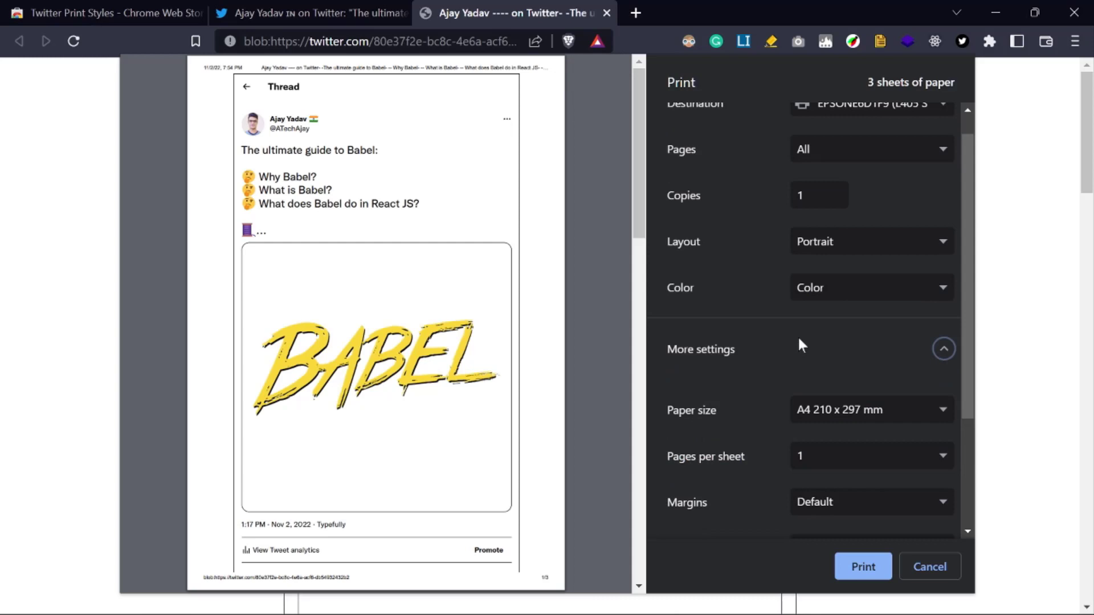
{"action": "scroll", "scroll_direction": "down", "scroll_amount": 3}
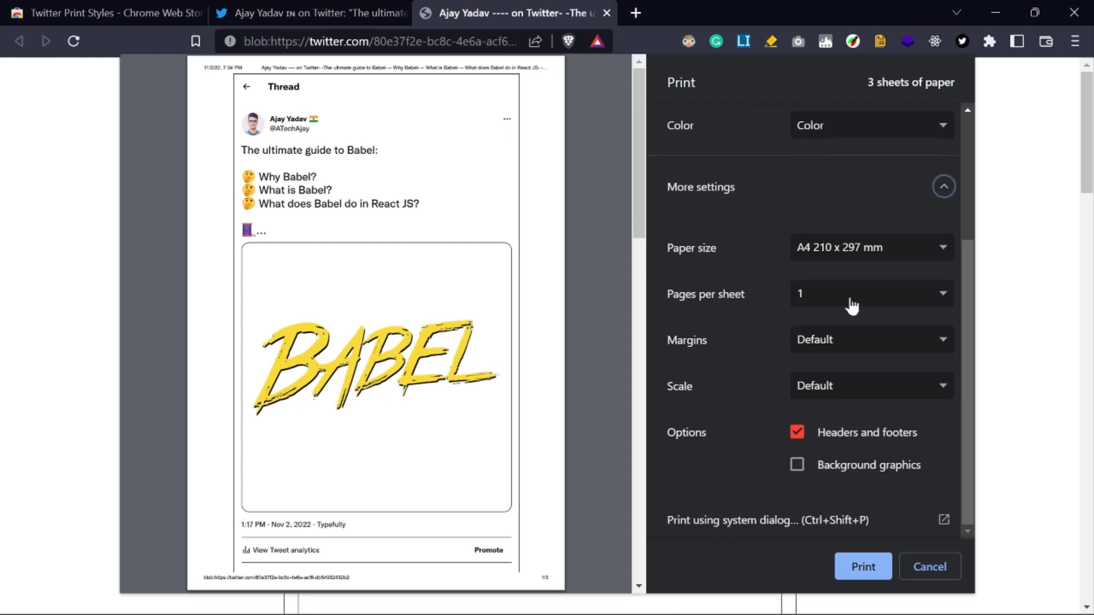
{"action": "left_click", "coordinate": [869, 386]}
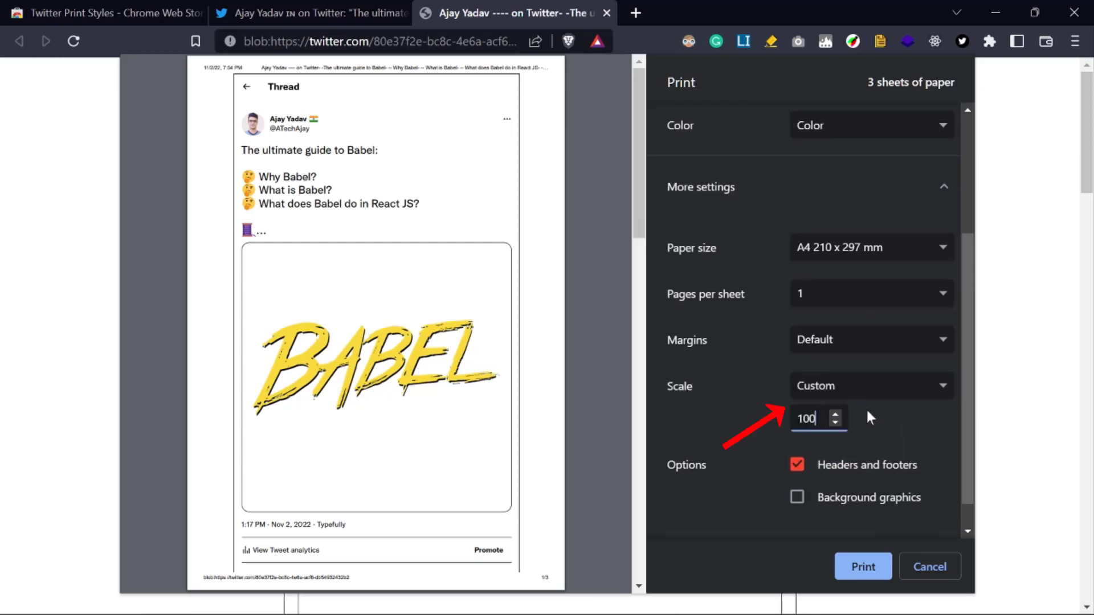
{"action": "triple_click", "coordinate": [809, 419]}
{"action": "type", "text": "135"}
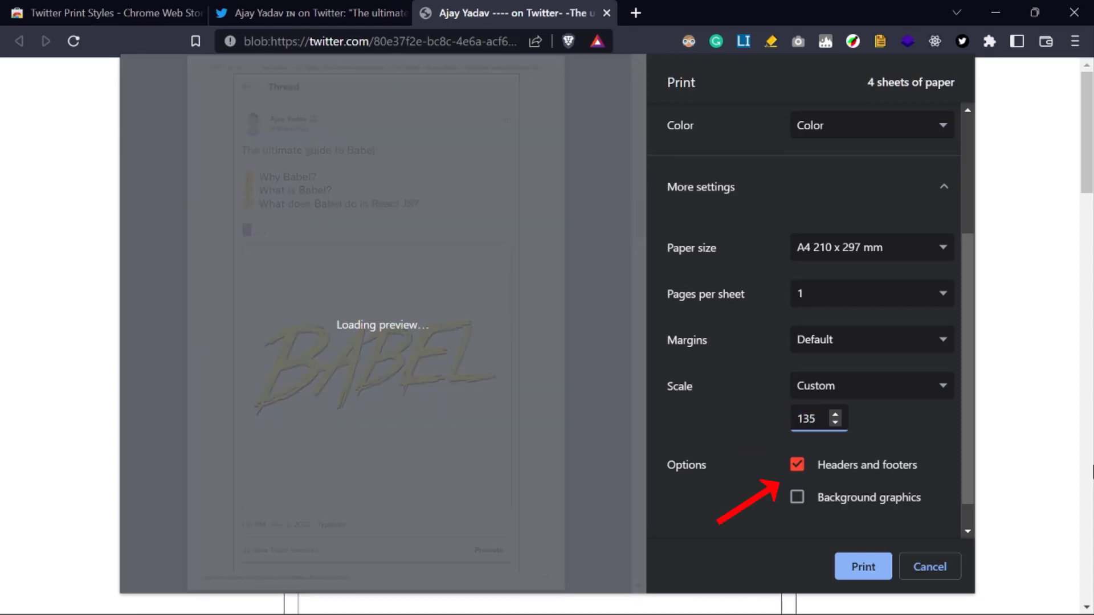
Set margins to None and choose Save as PDF as the print destination.
{"action": "left_click", "coordinate": [871, 306]}
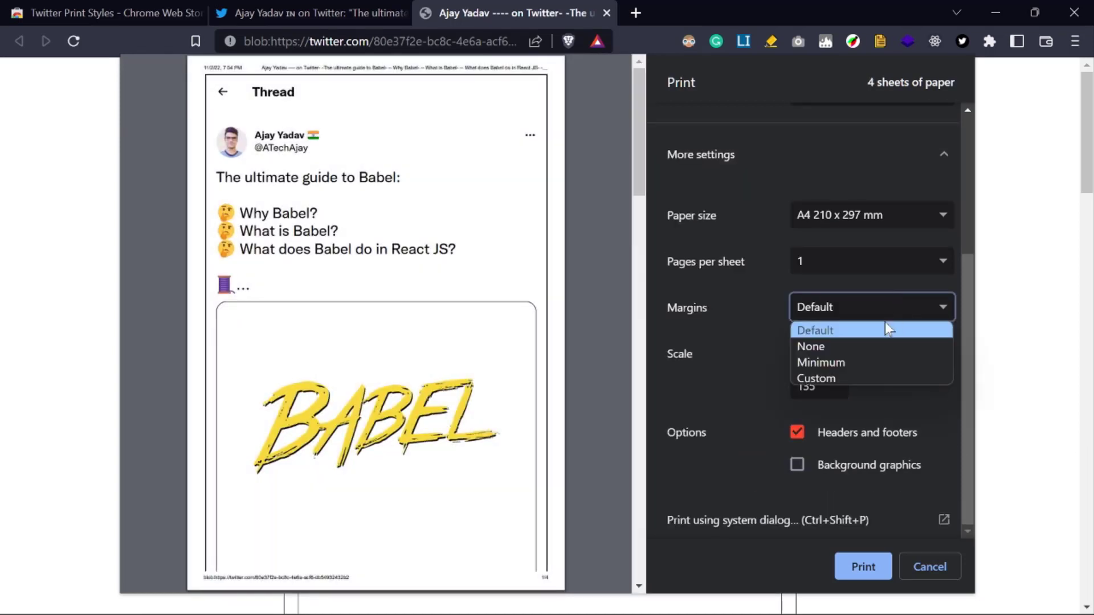
{"action": "left_click", "coordinate": [810, 346]}
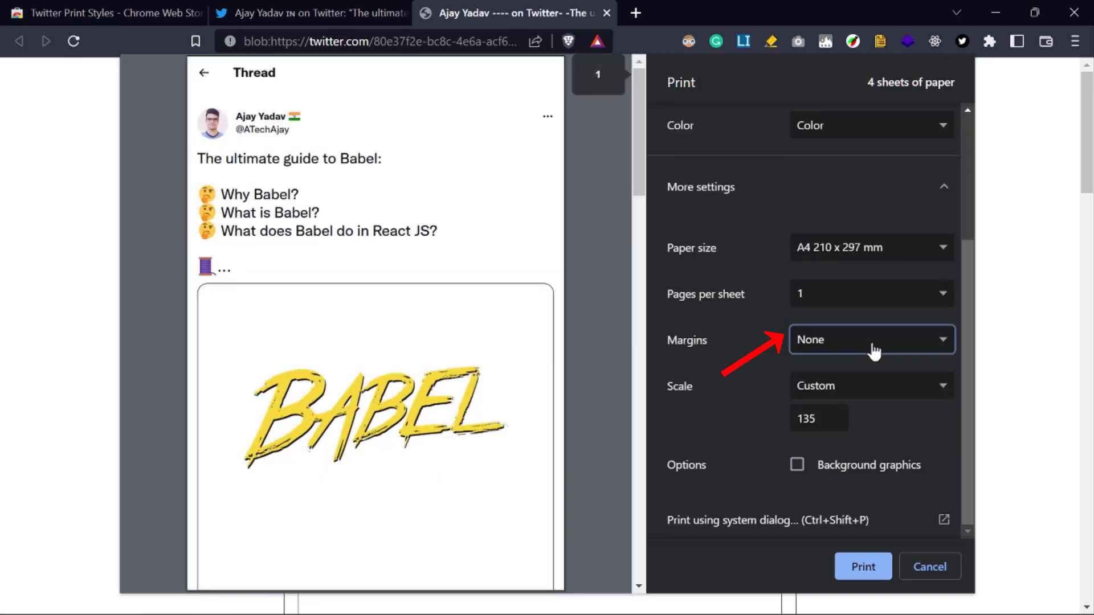
{"action": "left_click", "coordinate": [871, 129]}
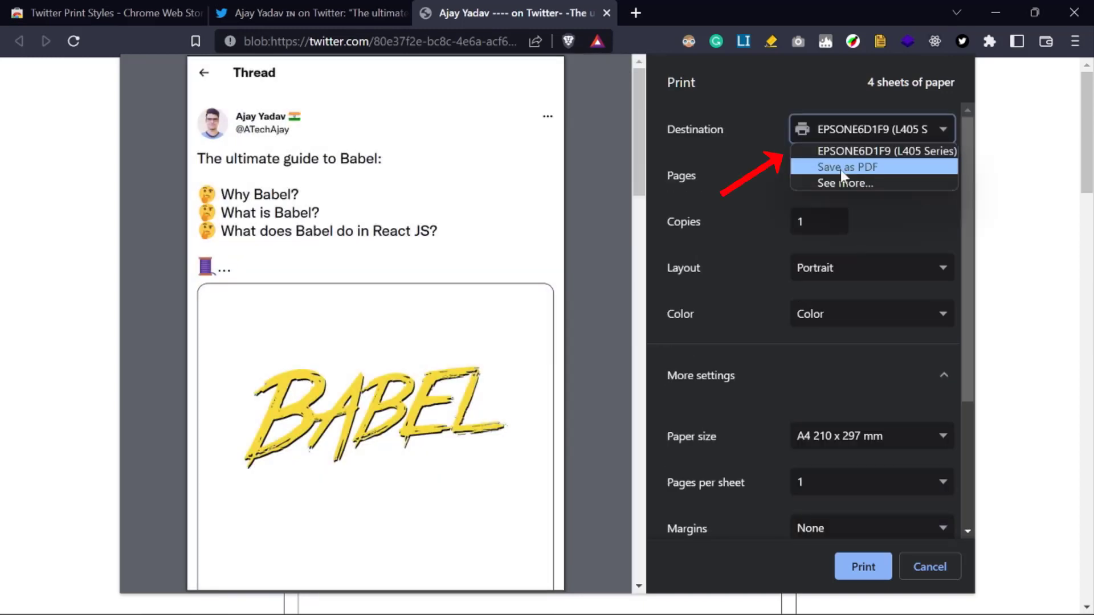
{"action": "left_click", "coordinate": [847, 166]}
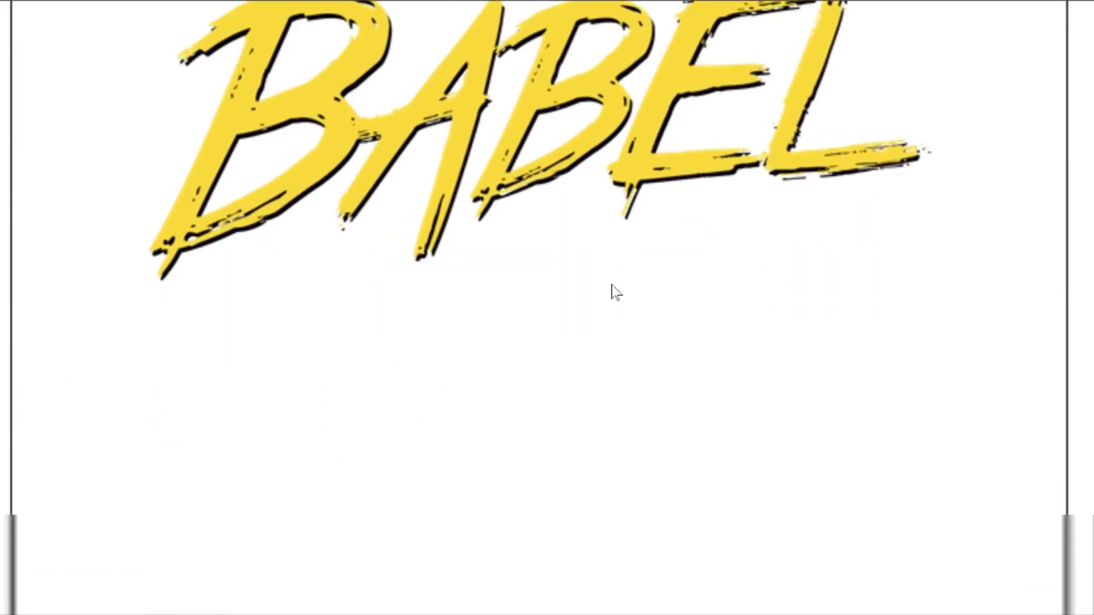
{"action": "scroll", "scroll_direction": "down", "scroll_amount": 3}
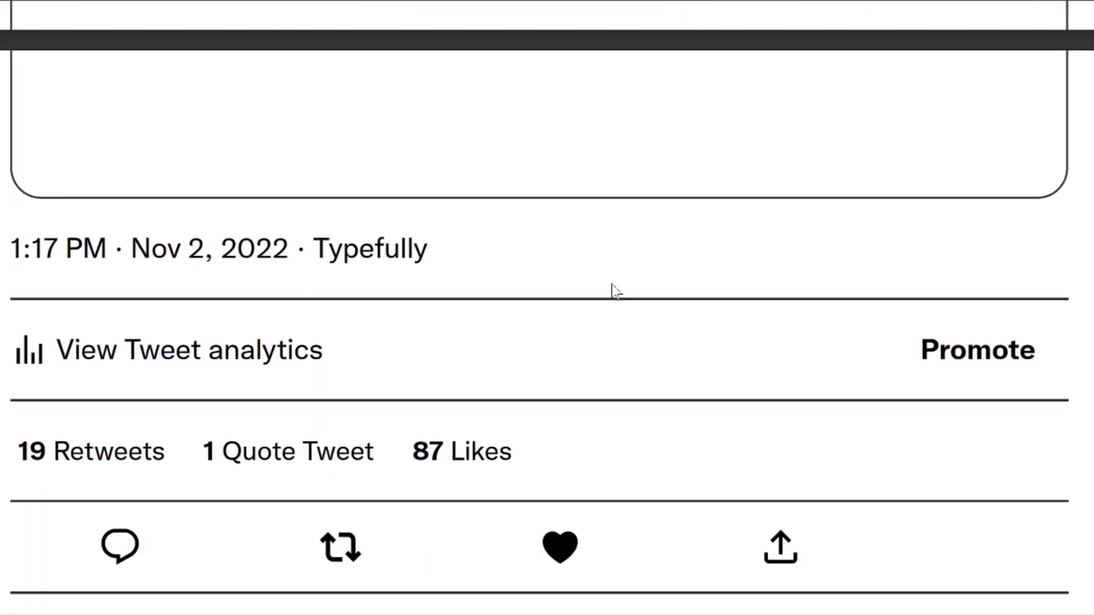
{"action": "scroll", "scroll_direction": "down", "scroll_amount": 3}
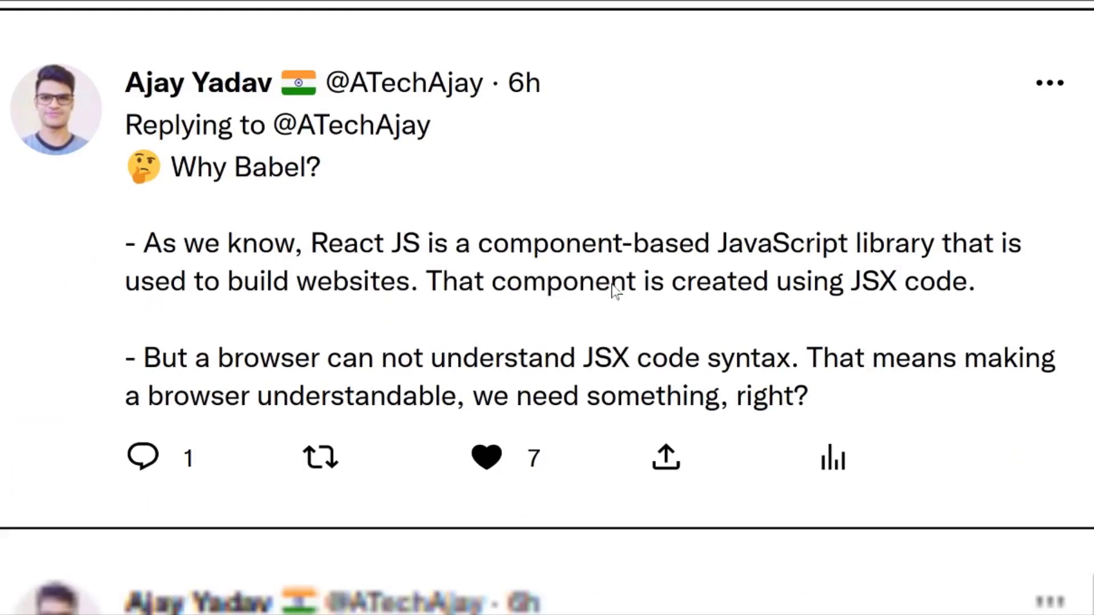
{"action": "scroll", "scroll_direction": "down", "scroll_amount": 3}
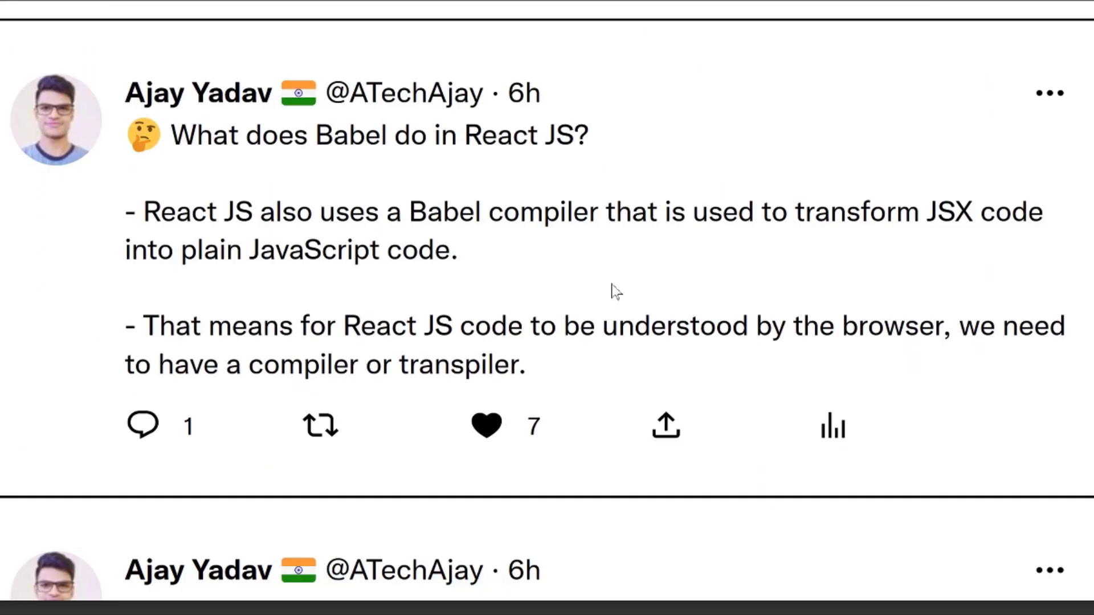
{"action": "scroll", "scroll_direction": "down", "scroll_amount": 3}
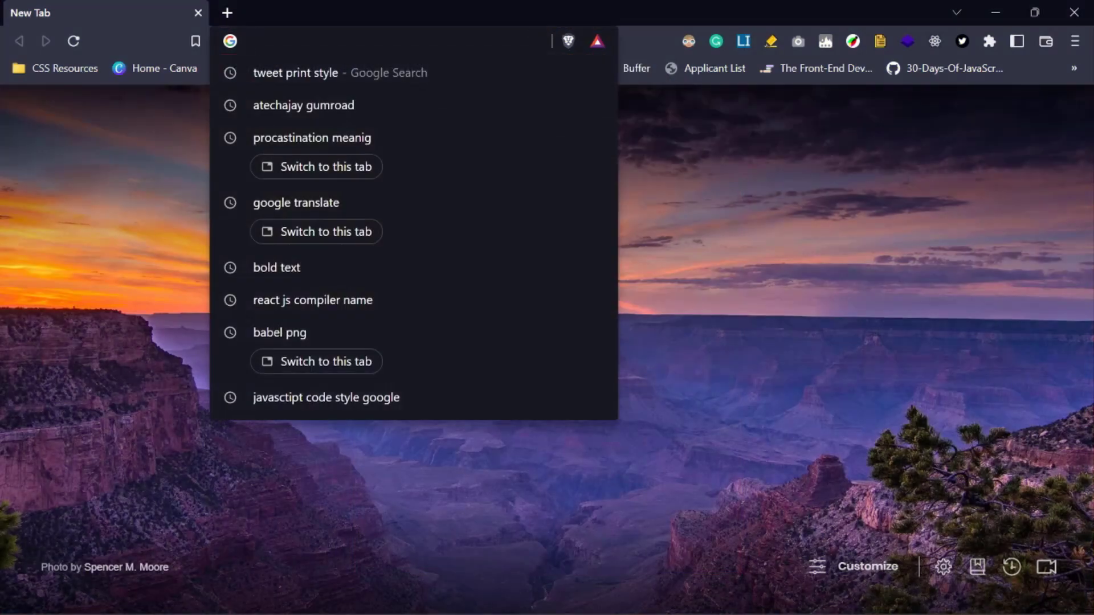
Search Google for 'pdf merge' and open the iLovePDF Merge PDF page.
{"action": "type", "text": "pdf+merge&oq=pdf..."}
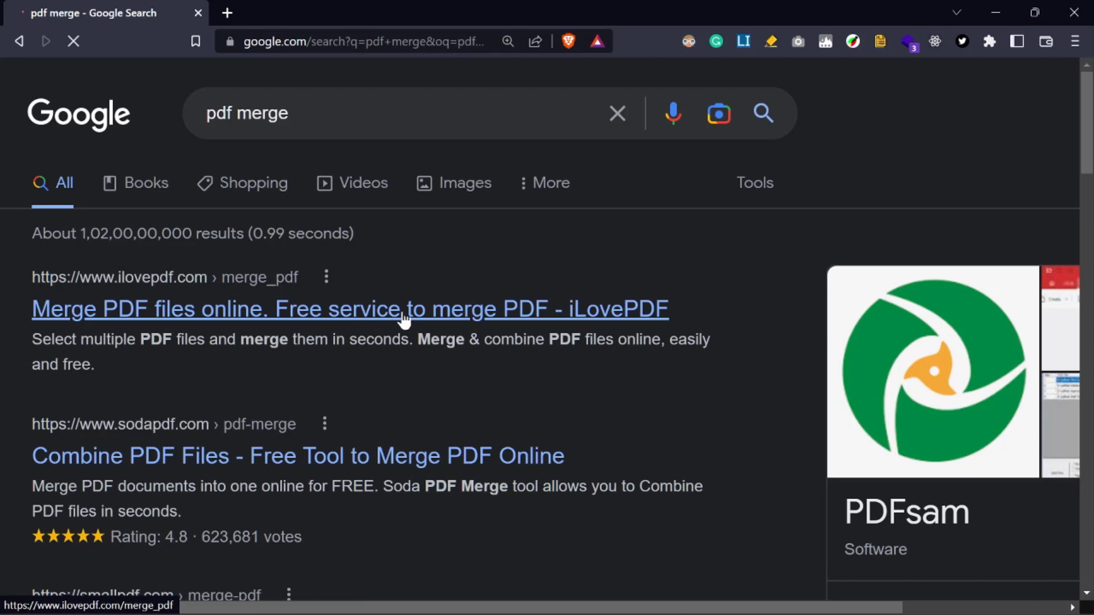
{"action": "left_click", "coordinate": [349, 309]}
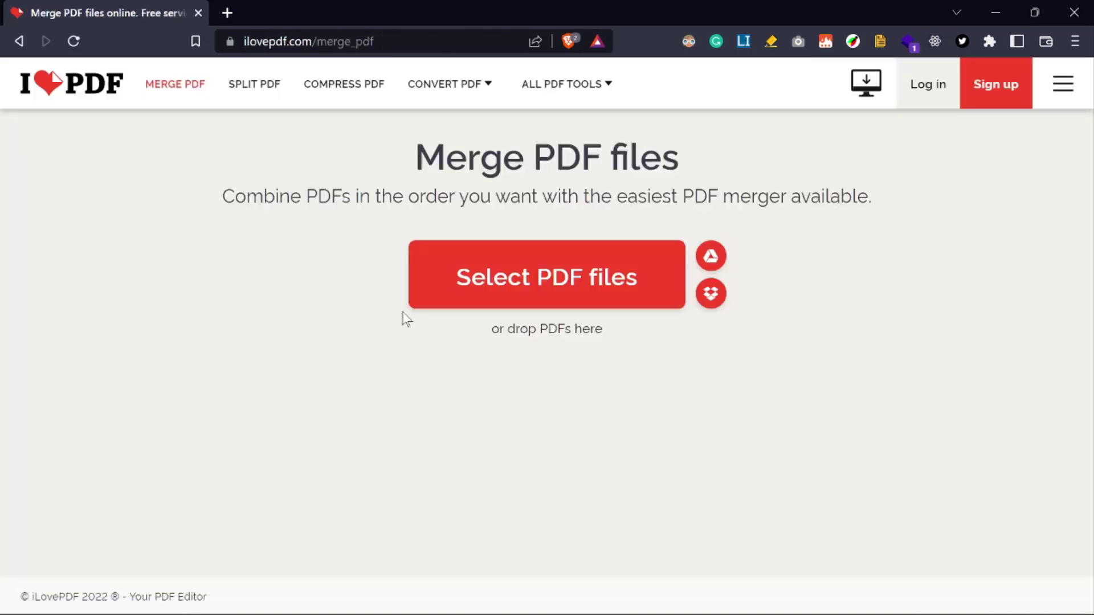
Upload the Babel thread PDF and the JavaScript ebook PDF from the Desktop and merge them.
{"action": "left_click", "coordinate": [546, 275]}
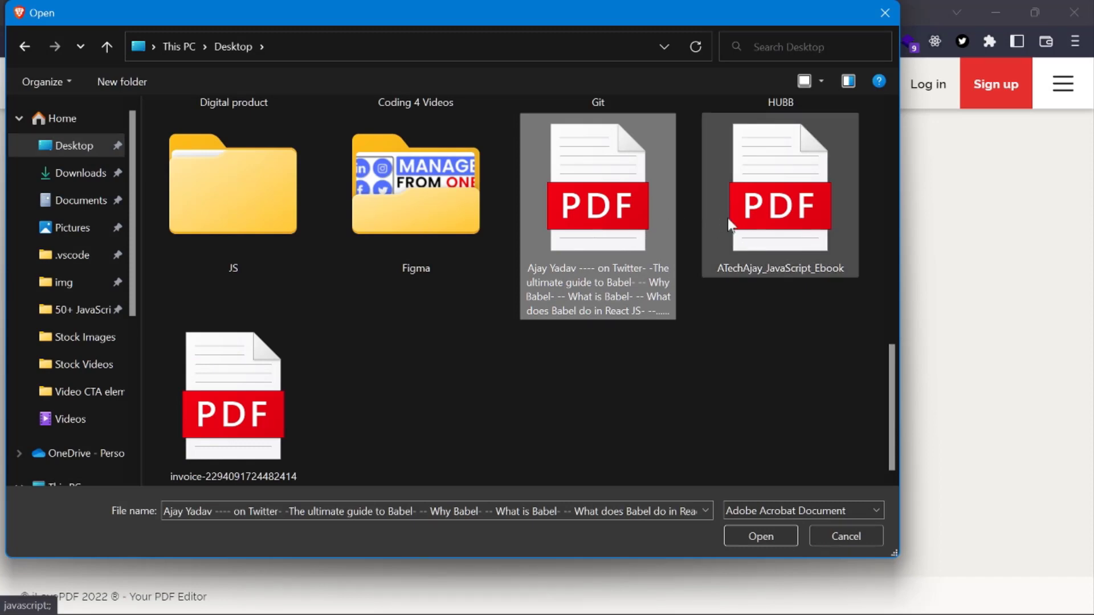
{"action": "left_click", "coordinate": [780, 194]}
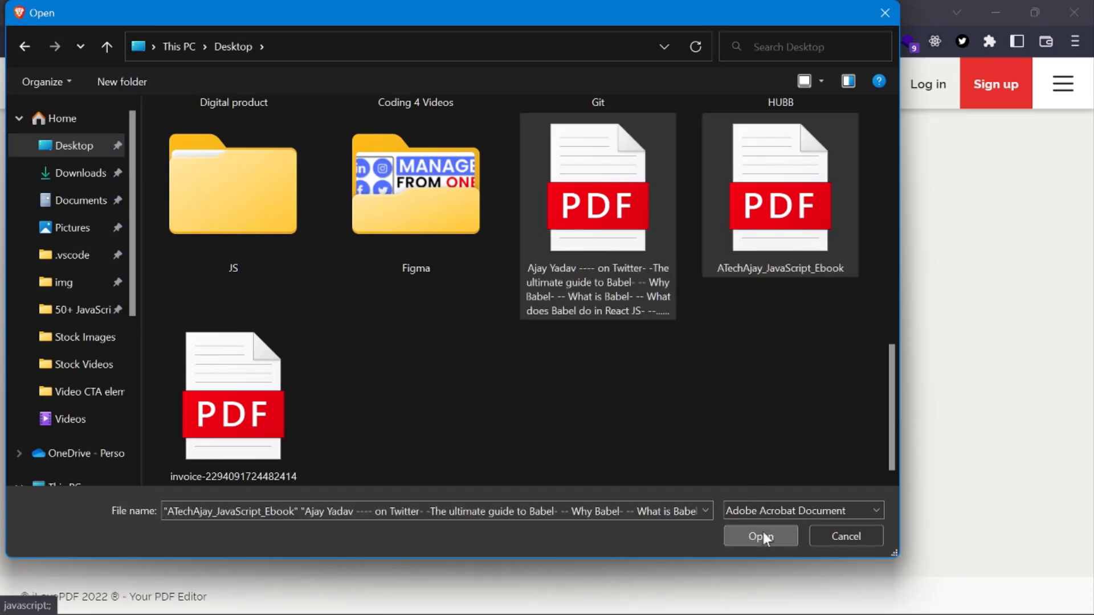
{"action": "left_click", "coordinate": [759, 536]}
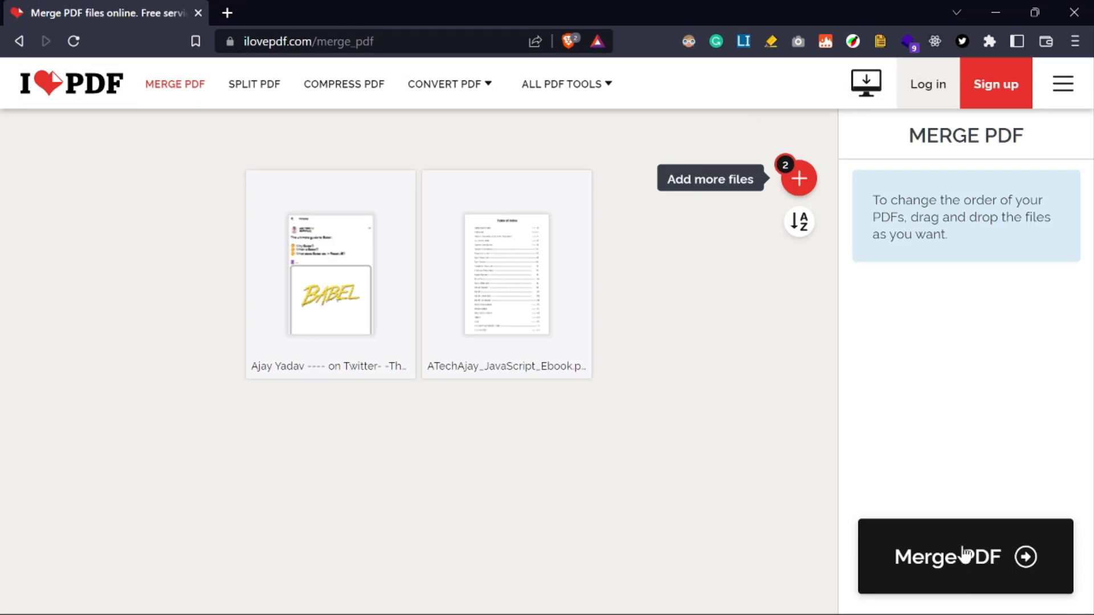
{"action": "left_click", "coordinate": [965, 557]}
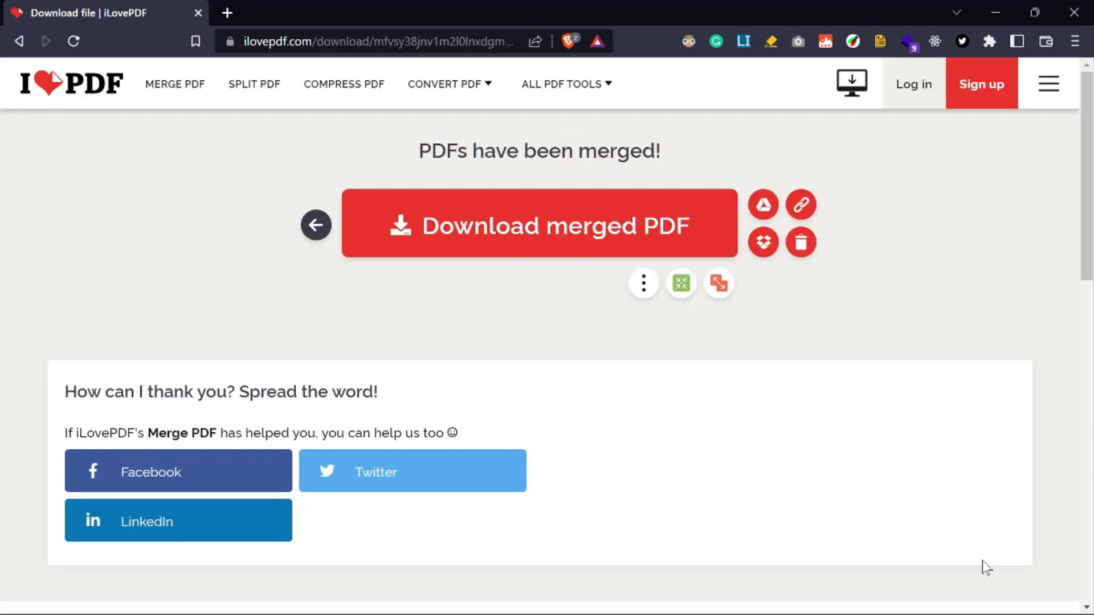
{"action": "mouse_move", "coordinate": [961, 391]}
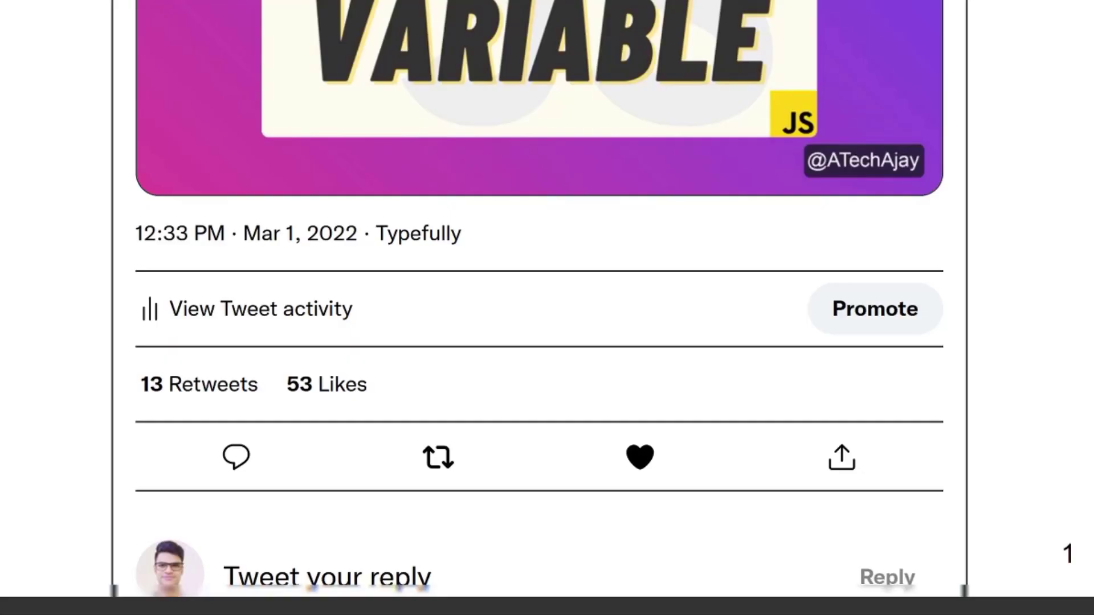
{"action": "scroll", "scroll_direction": "down", "scroll_amount": 3}
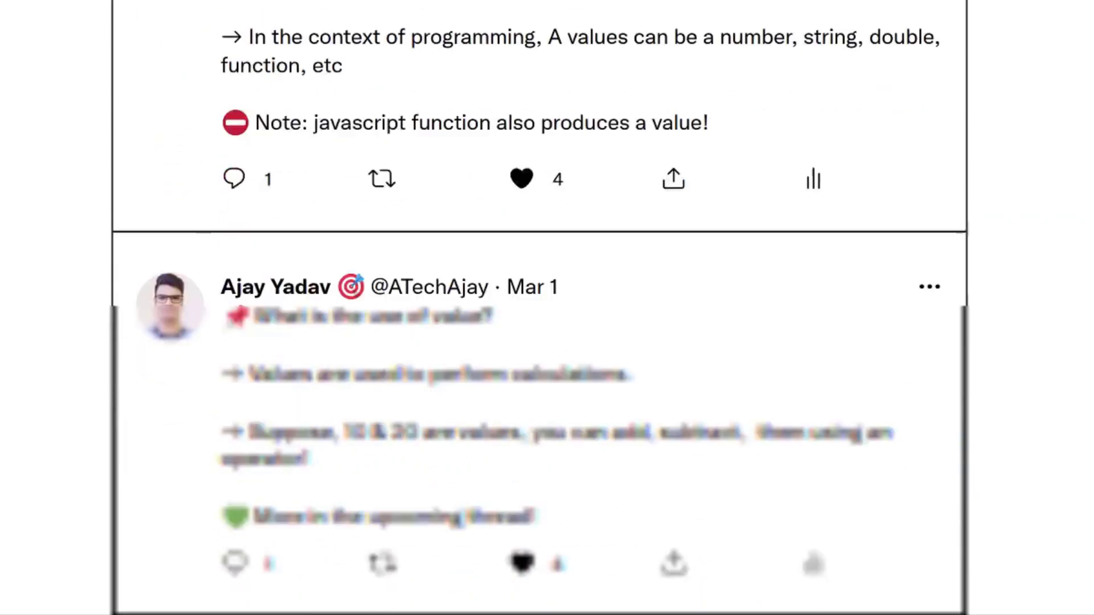